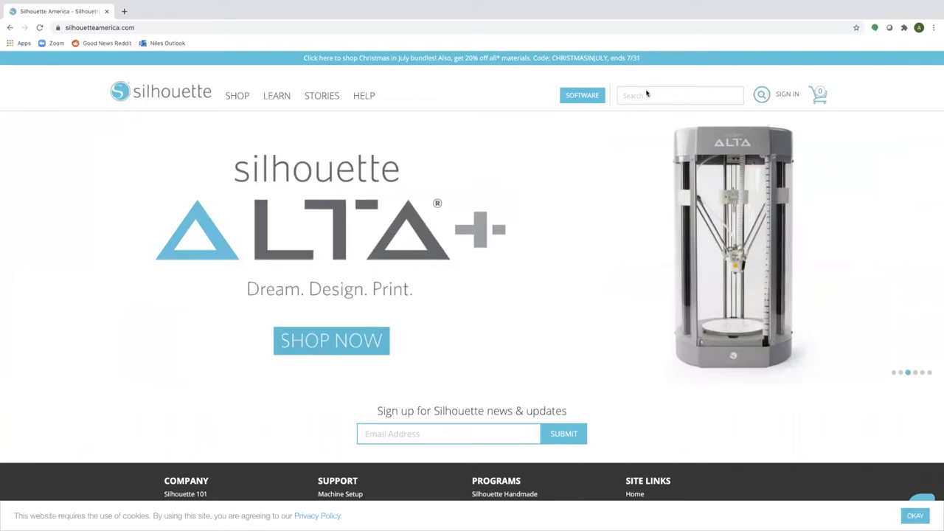
Go to the Silhouette America software page listing Silhouette Studio 4.4.247 downloads.
click(581, 95)
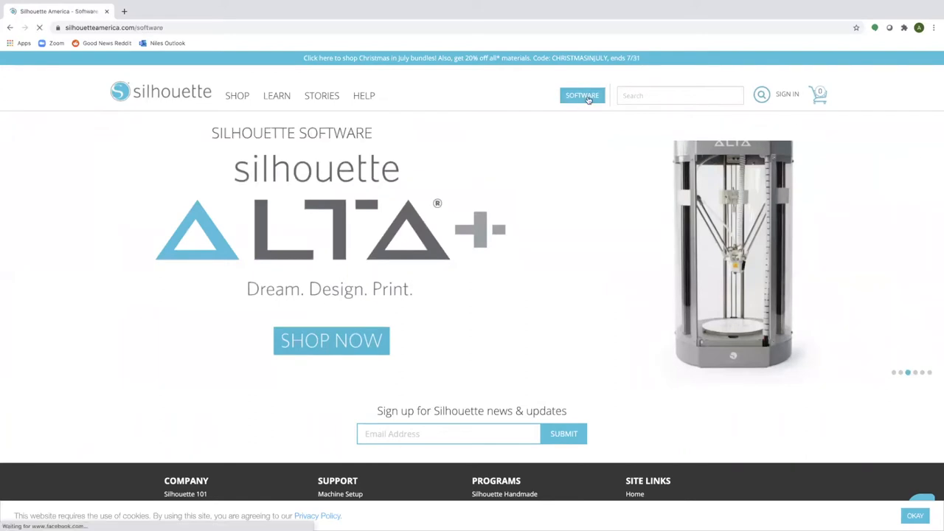
click(581, 95)
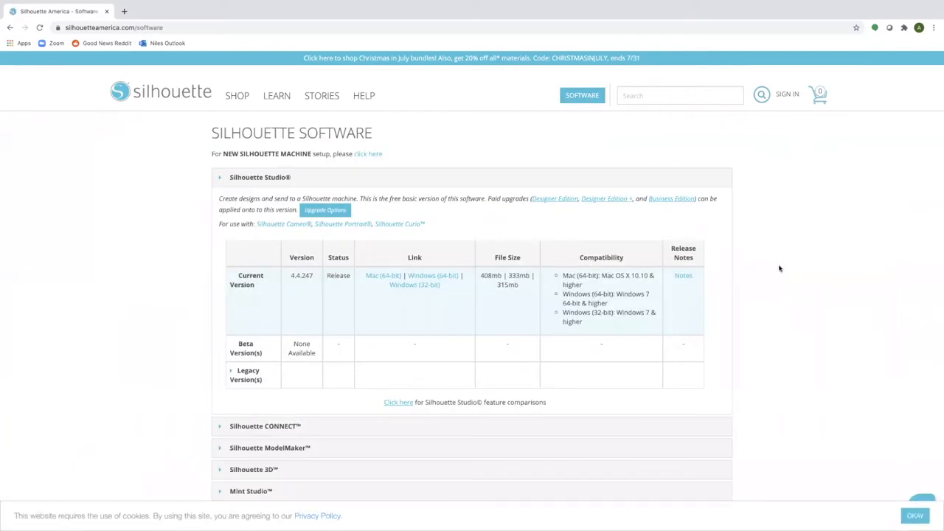
mouse_move(782, 268)
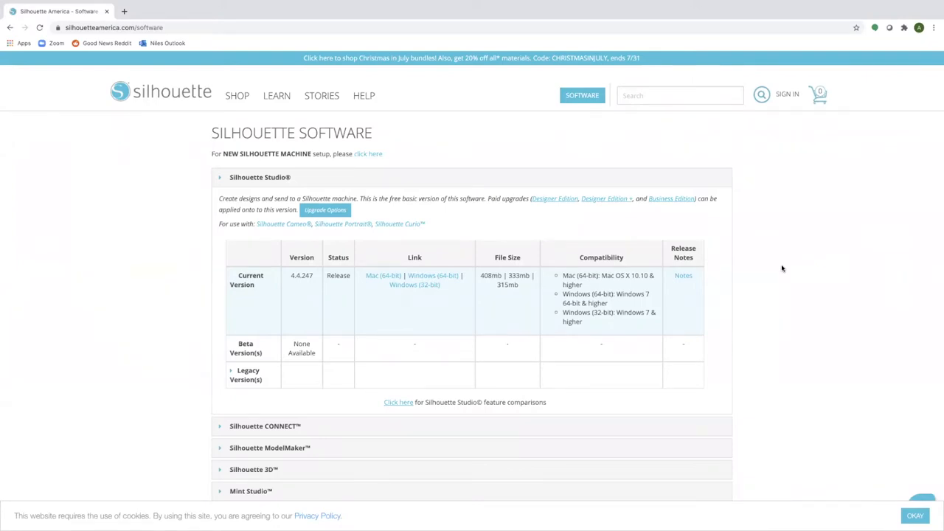
mouse_move(391, 225)
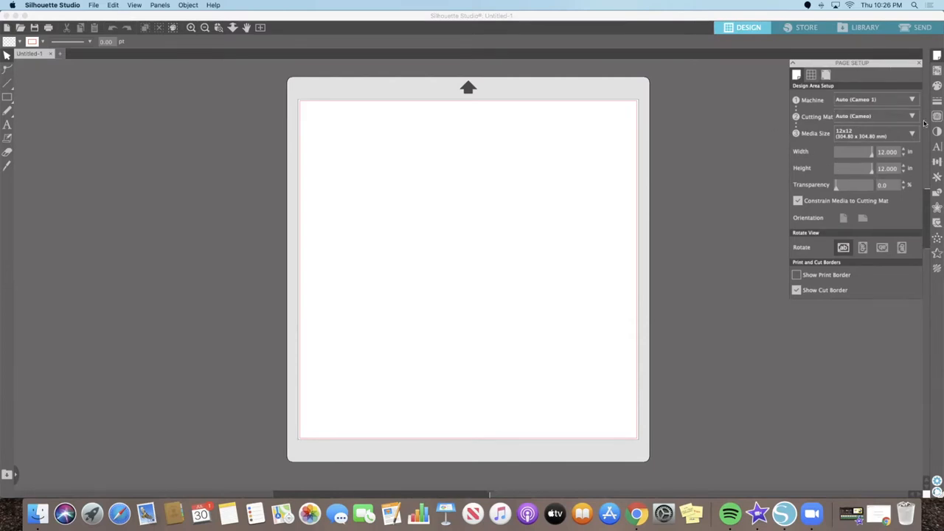
mouse_move(819, 76)
text(4.000)
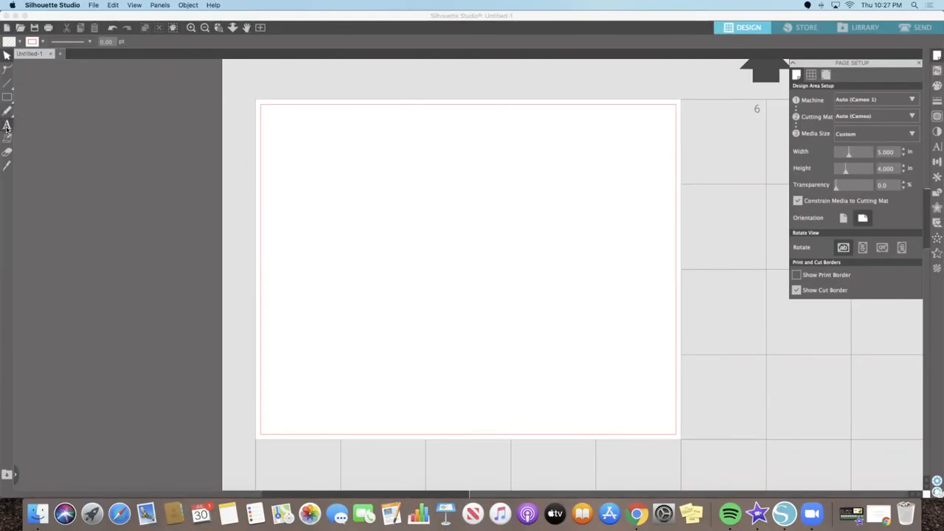
Add the text 'Football' near the page's top-left in the SignPainter script font.
click(8, 124)
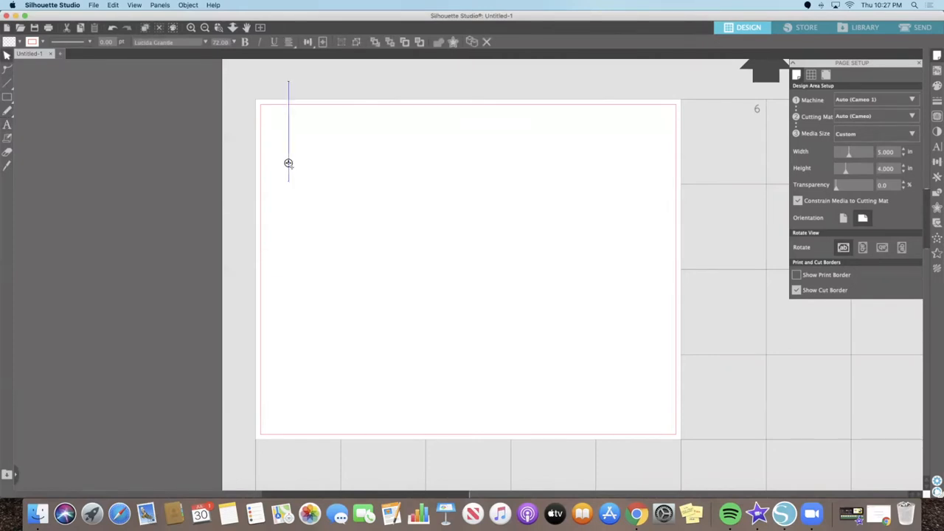
text(Football)
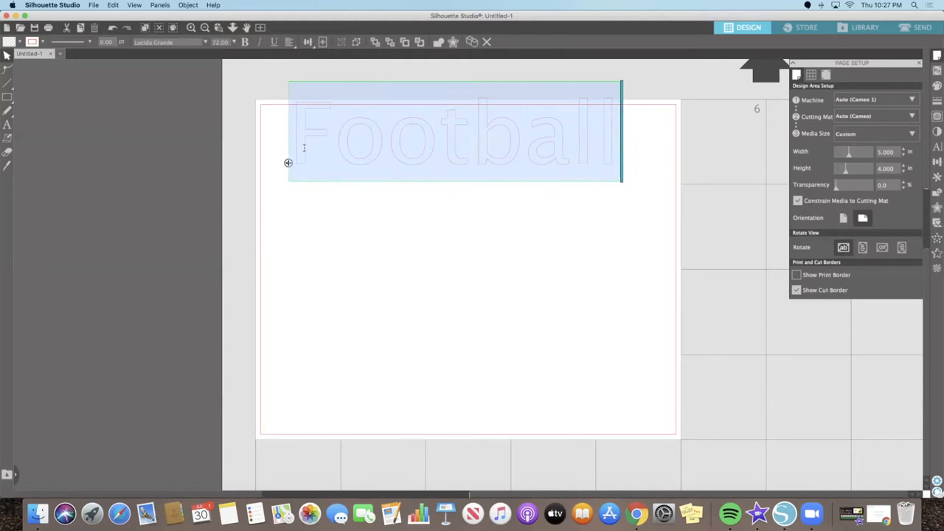
mouse_move(937, 155)
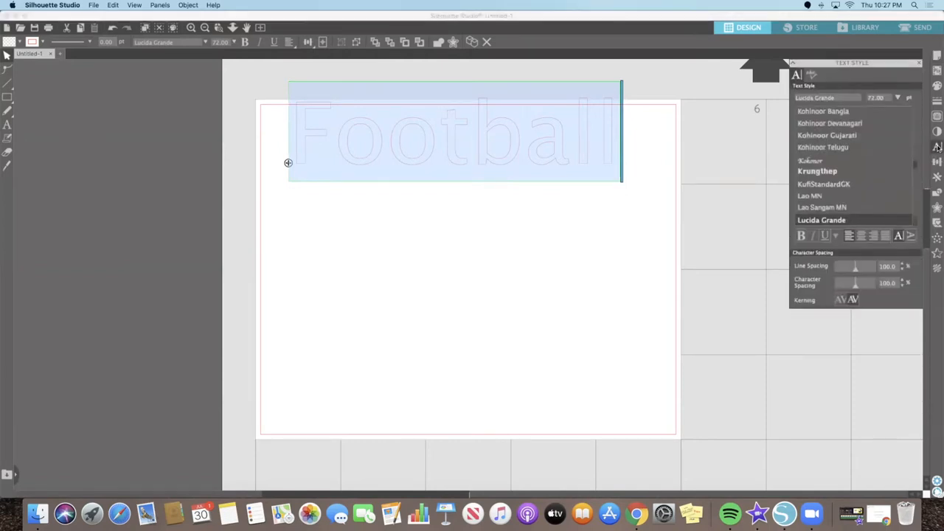
scroll(down, 3)
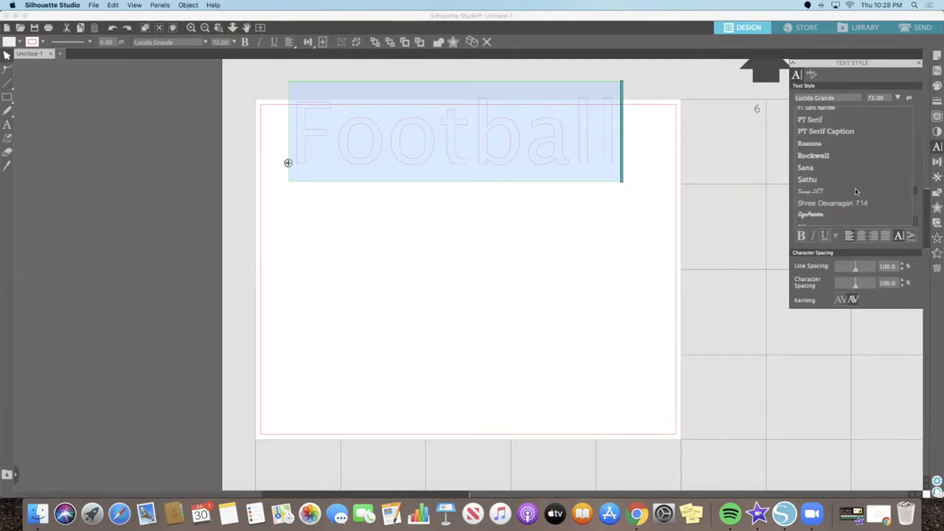
click(811, 195)
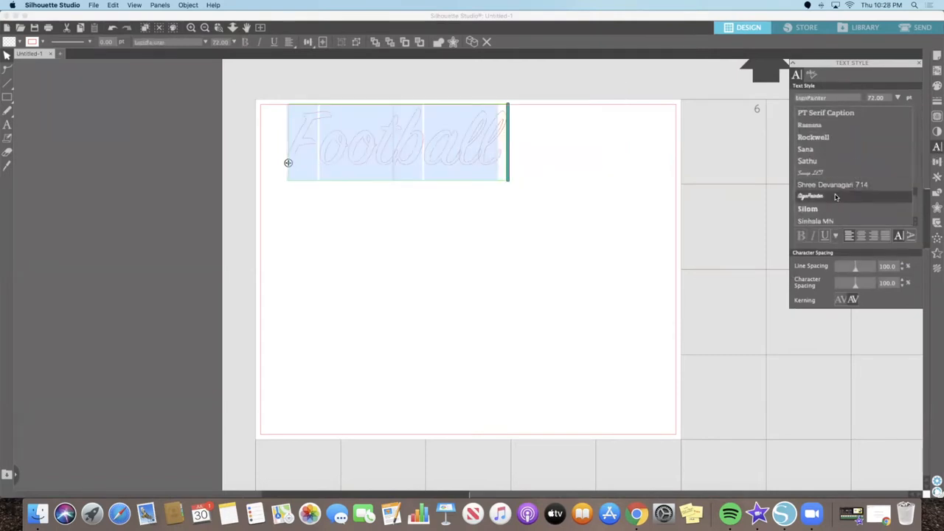
click(811, 196)
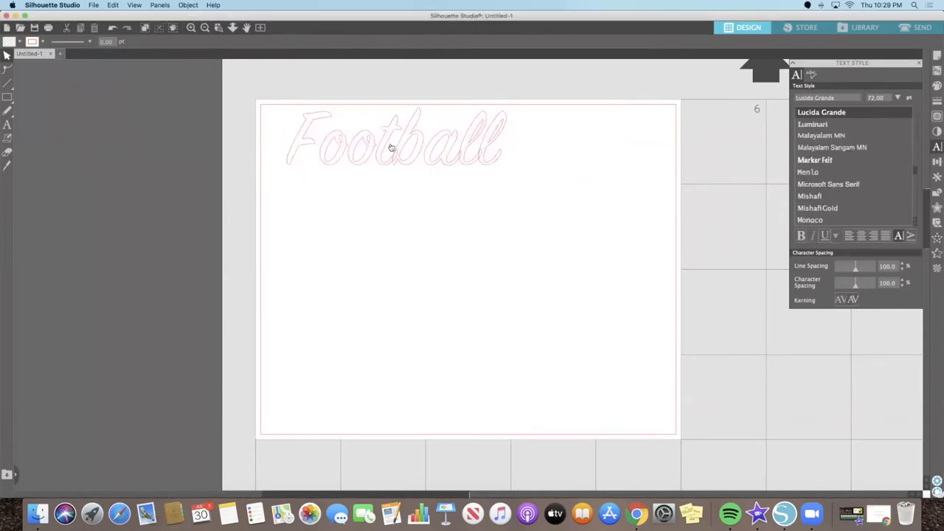
mouse_move(495, 163)
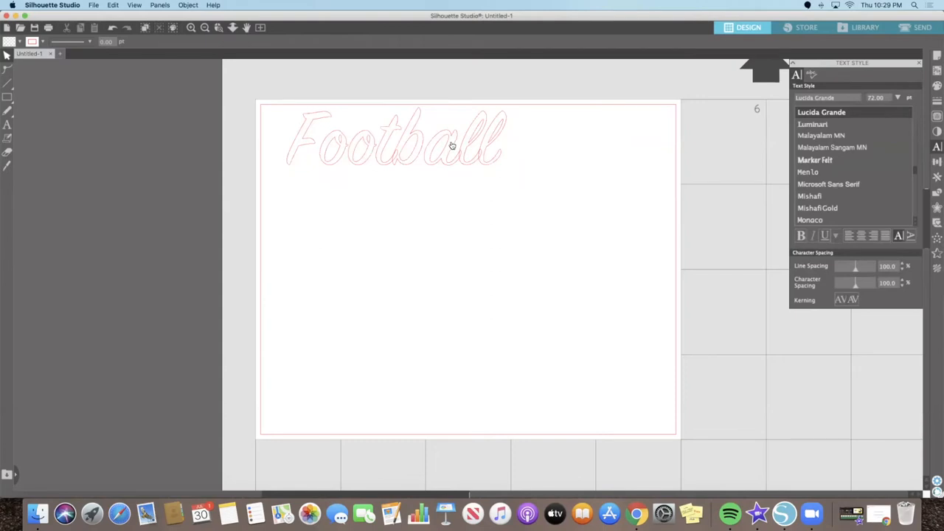
mouse_move(475, 165)
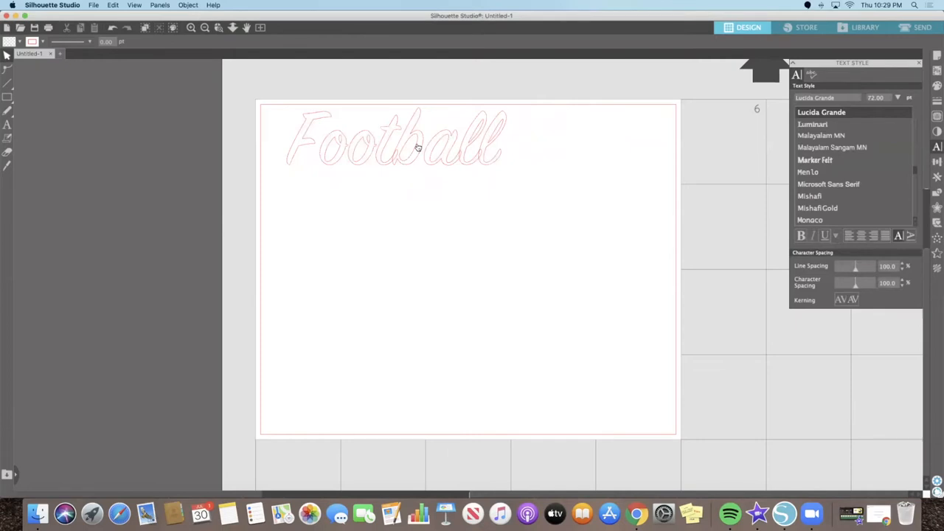
mouse_move(449, 164)
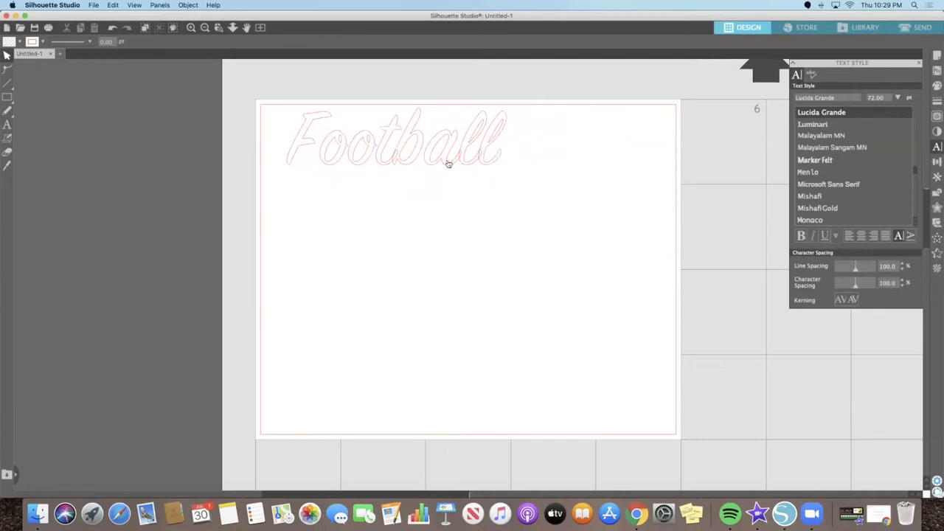
mouse_move(452, 145)
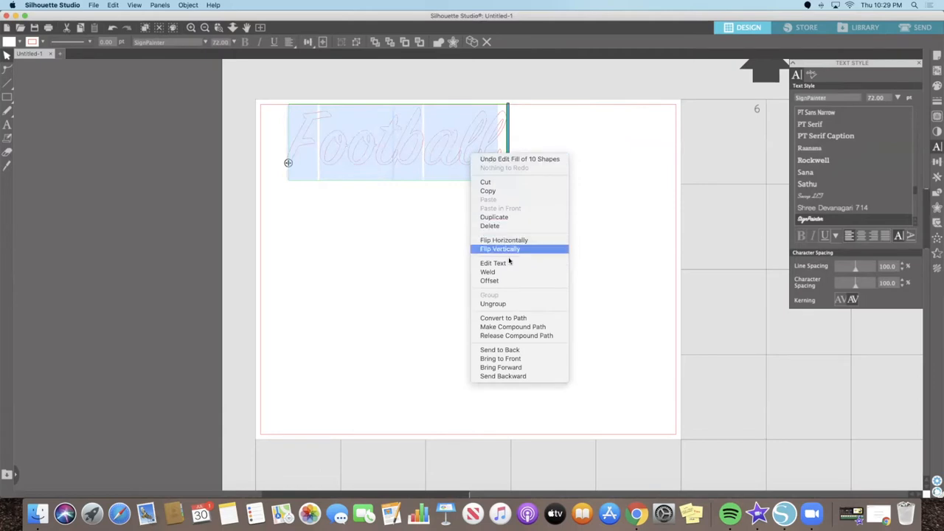
Weld the overlapping Football script letters into one connected shape.
click(492, 262)
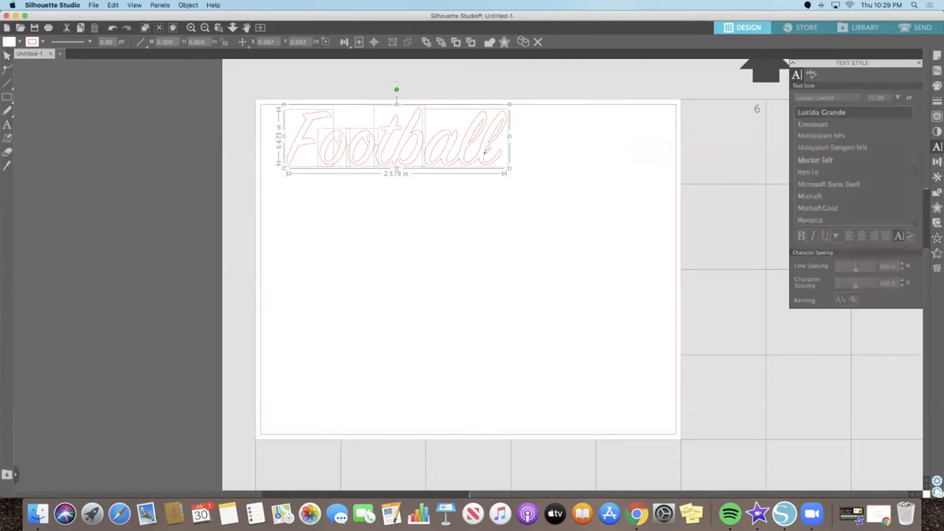
right_click(487, 151)
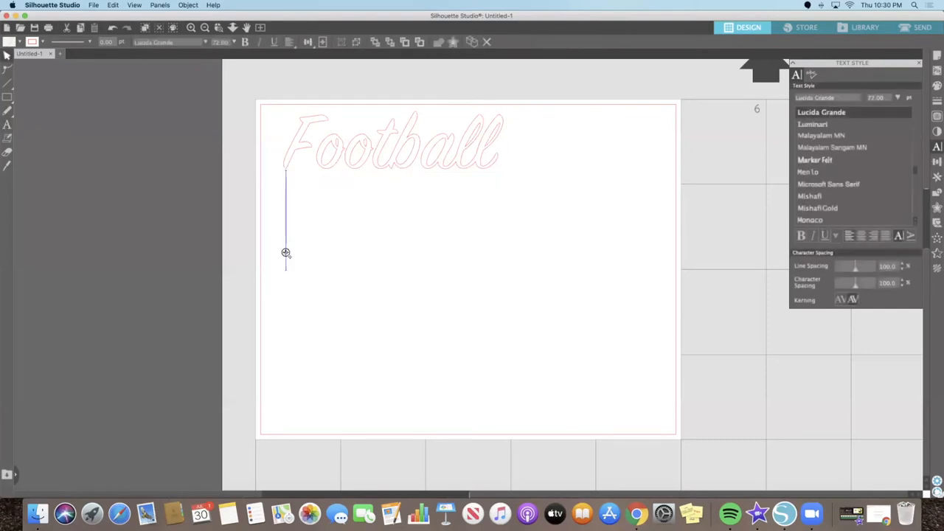
Type 'Fall Y'all' below Football and set it in SignPainter.
text(Fall Y)
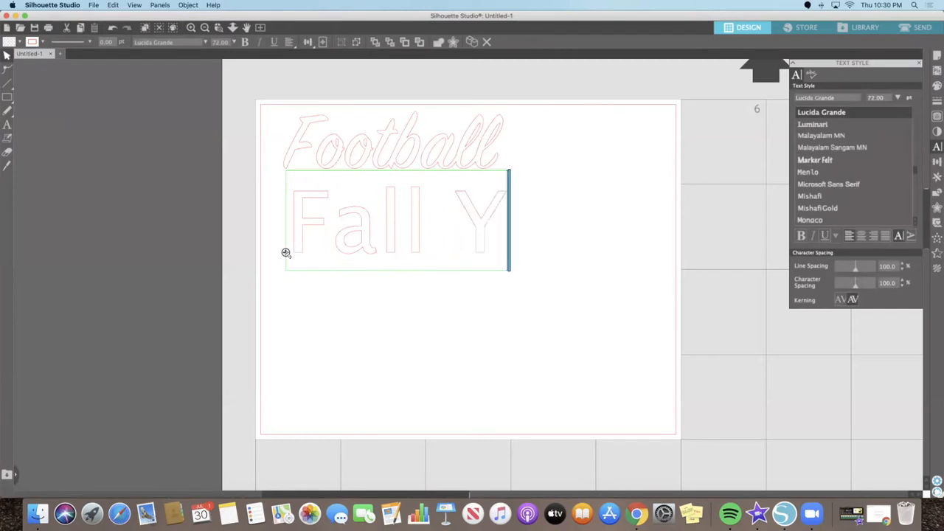
text('all)
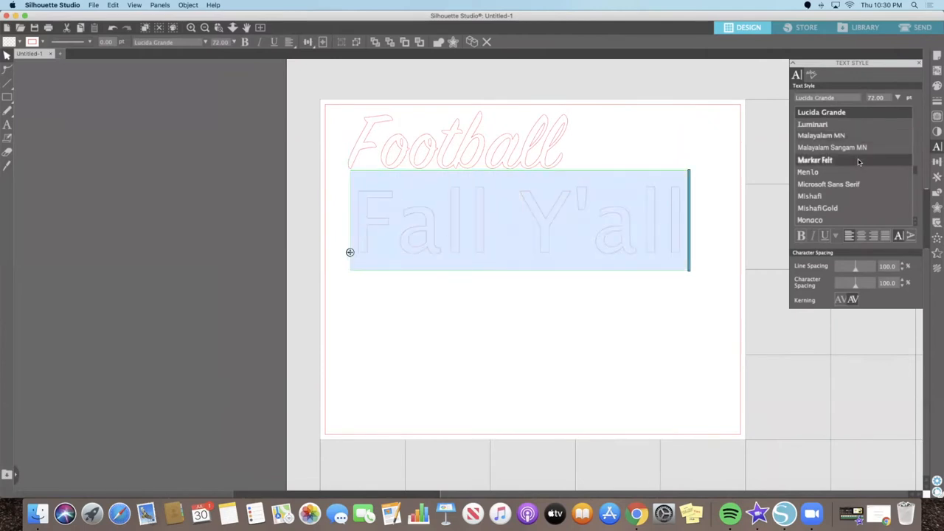
scroll(down, 3)
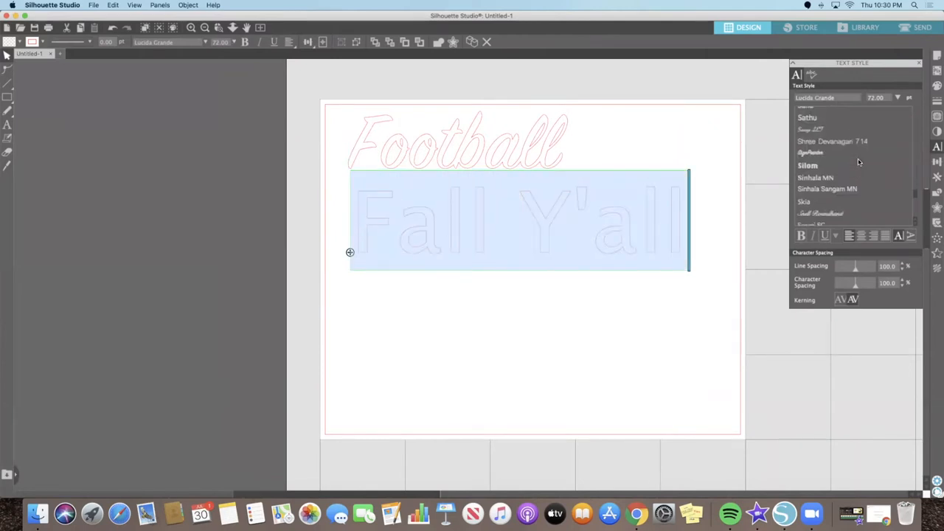
click(826, 153)
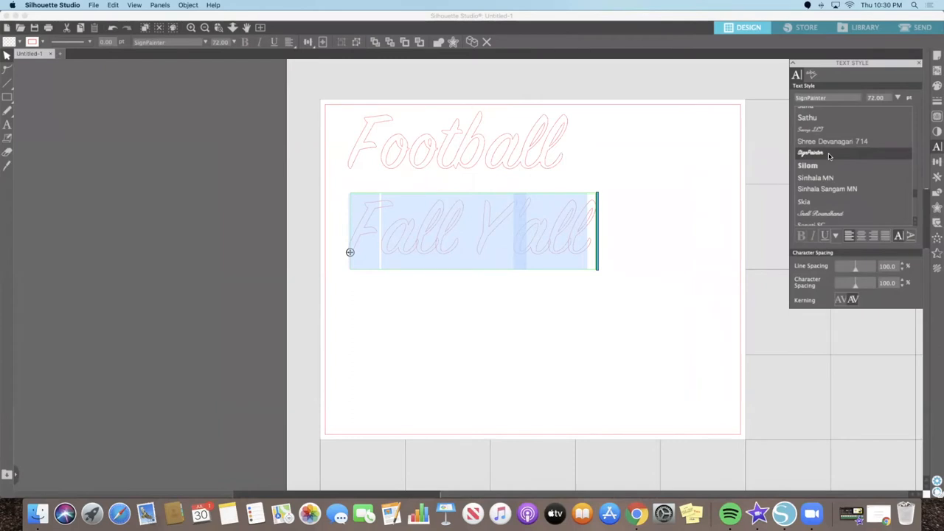
mouse_move(694, 163)
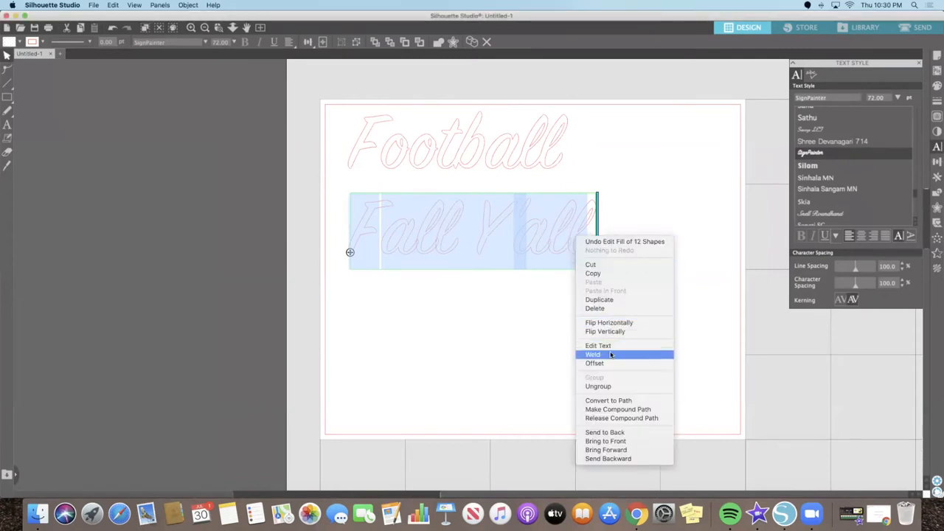
Weld the Fall Y'all letters into a single connected shape.
click(593, 354)
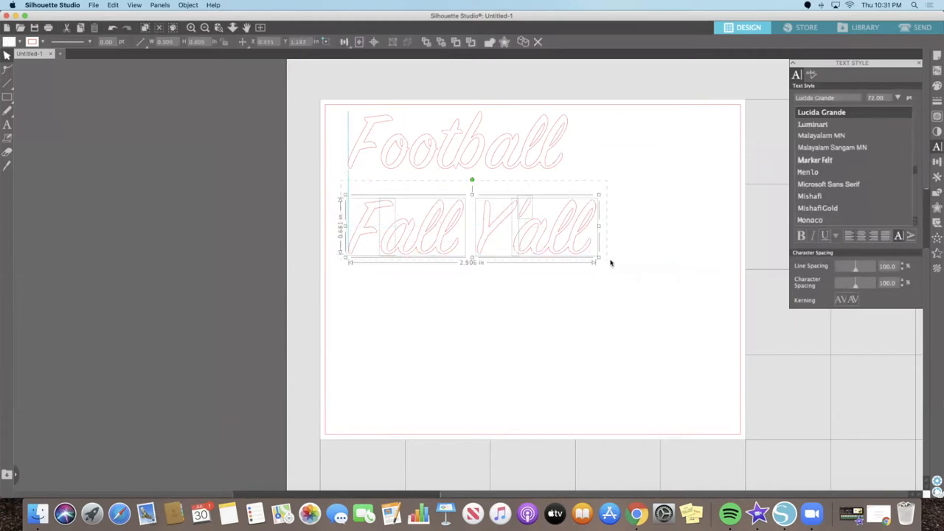
right_click(565, 247)
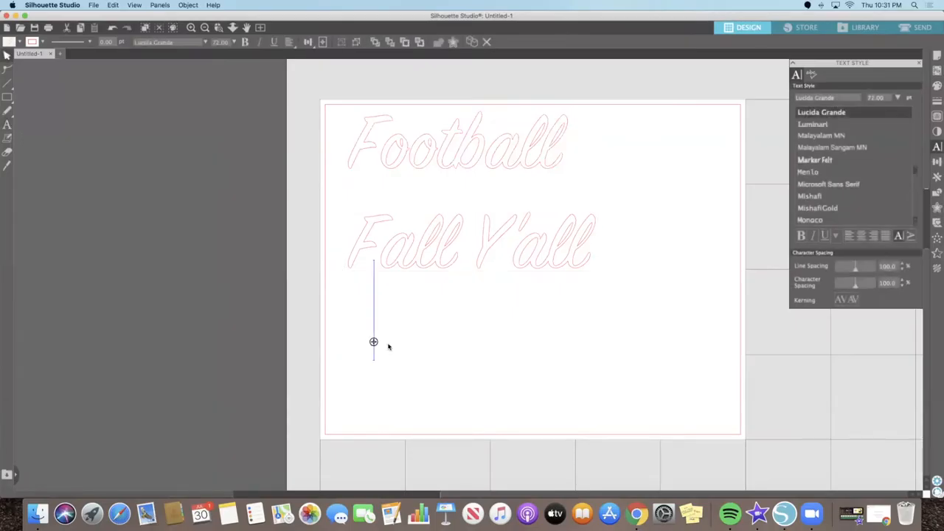
Type 'AND' below Fall Y'all and set it in Andale Mono.
text(AND)
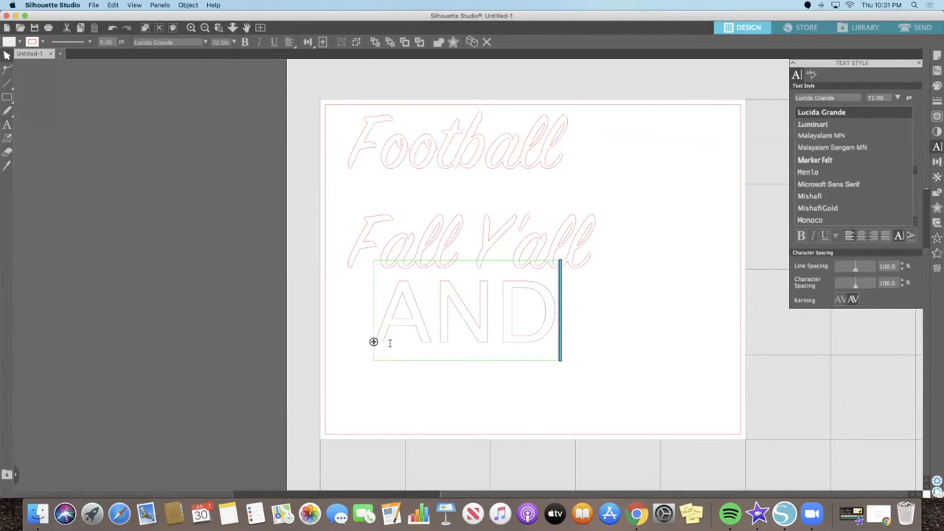
mouse_move(549, 337)
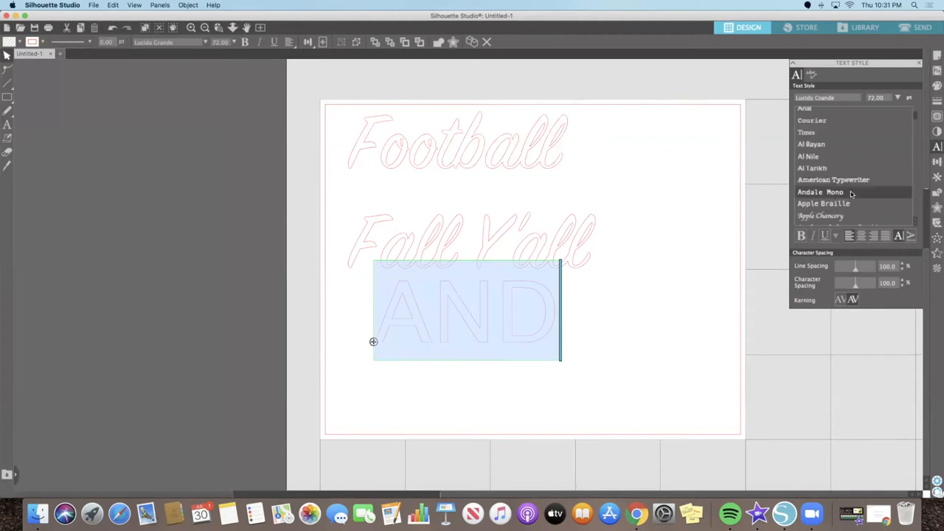
click(821, 192)
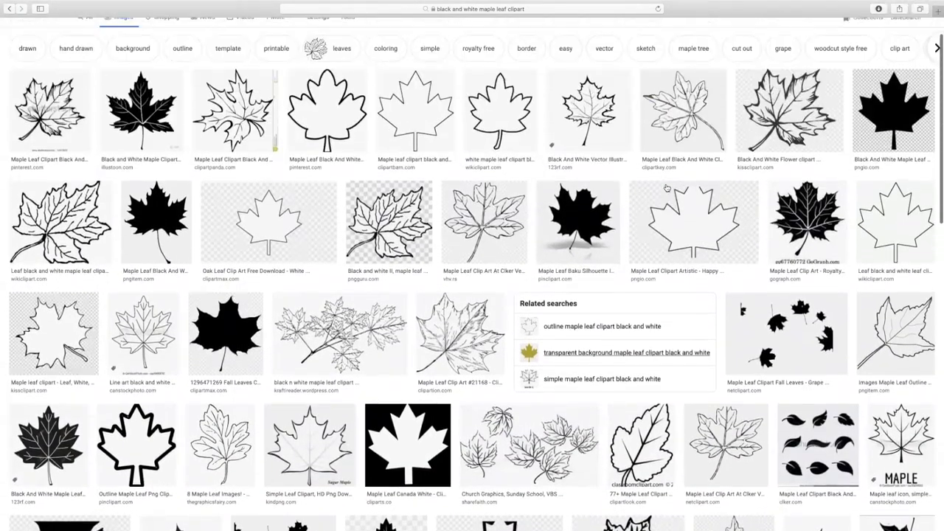
click(578, 219)
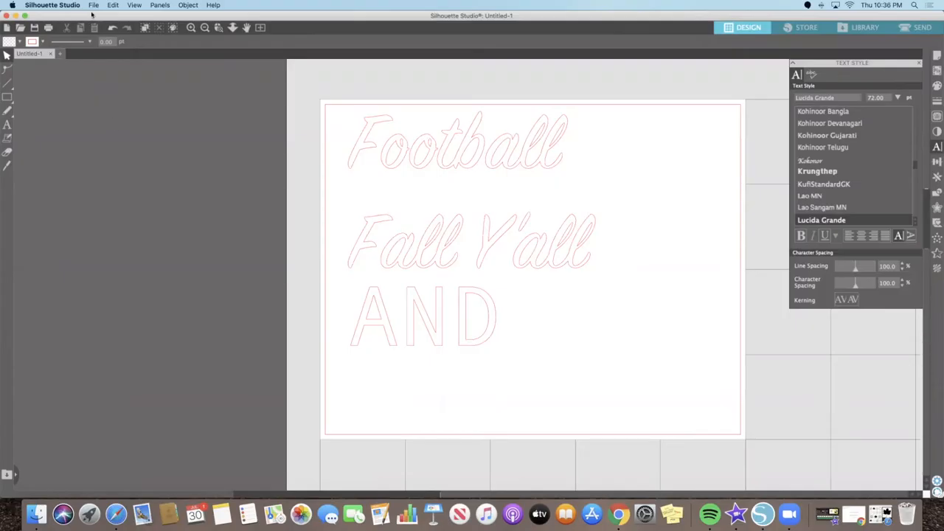
Merge Leaf.png from the Desktop into the design and select the leaf image.
click(101, 4)
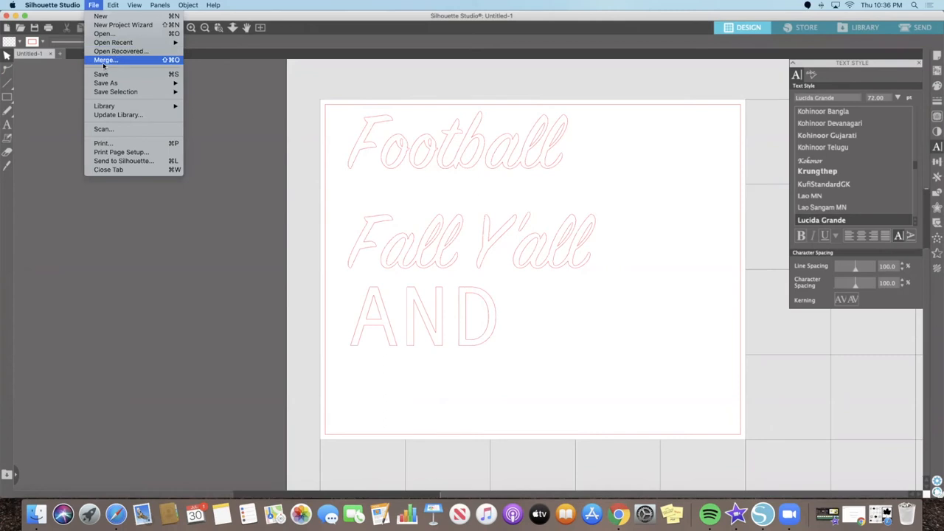
click(104, 59)
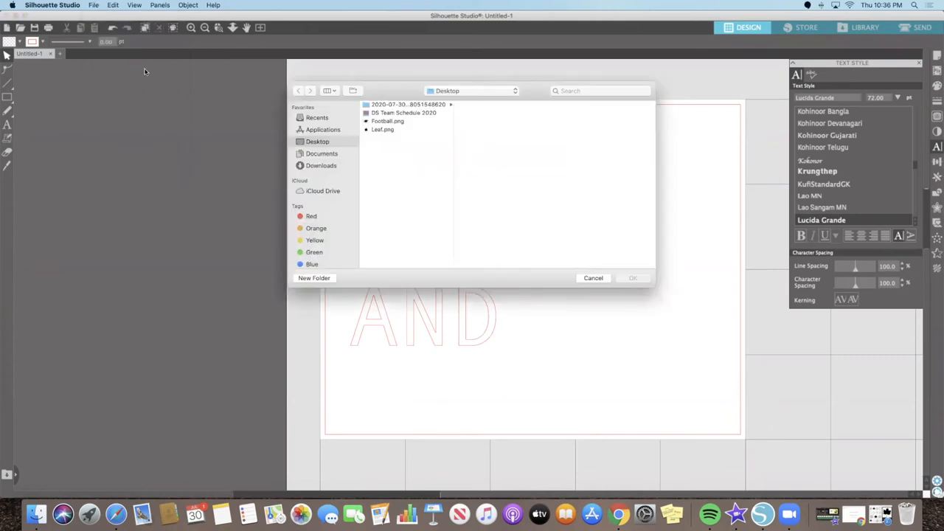
click(384, 129)
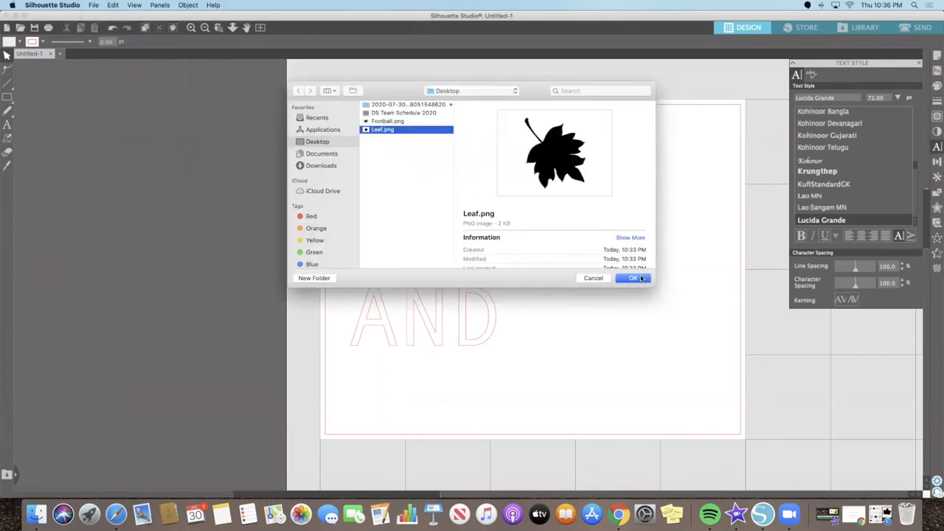
click(633, 278)
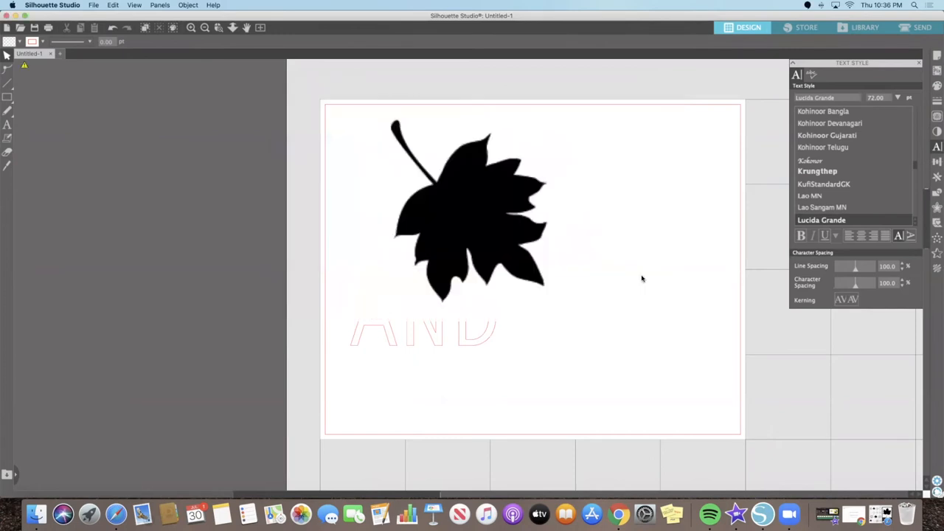
mouse_move(504, 241)
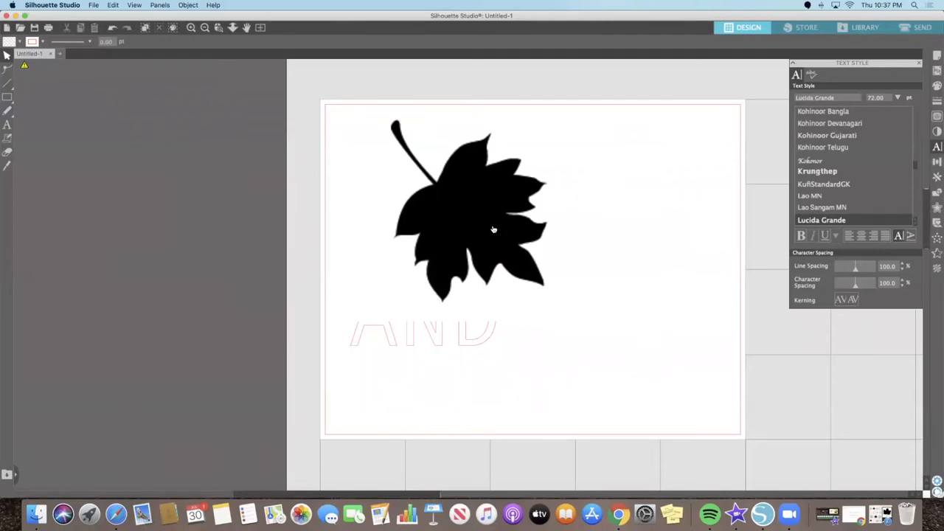
click(493, 230)
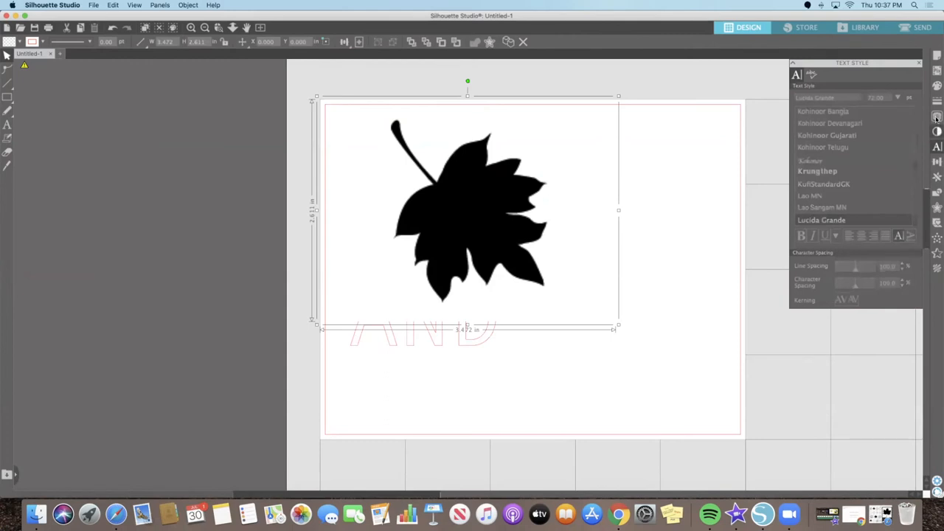
Trace the leaf image into a cut outline and drag the picture off it.
click(937, 117)
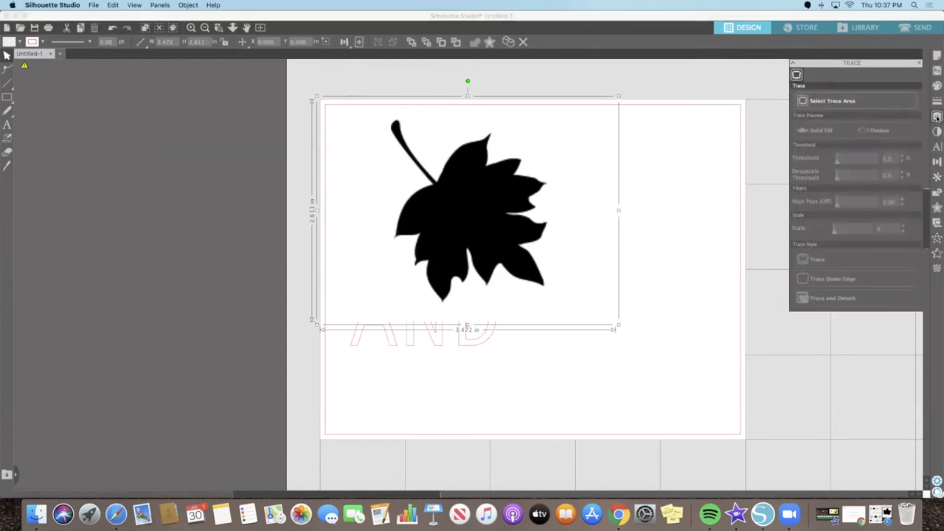
mouse_move(937, 114)
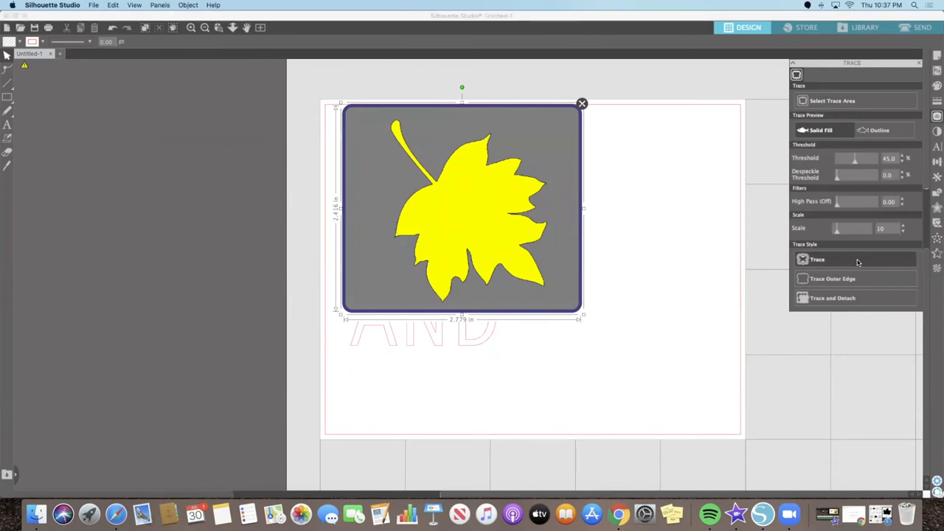
click(817, 259)
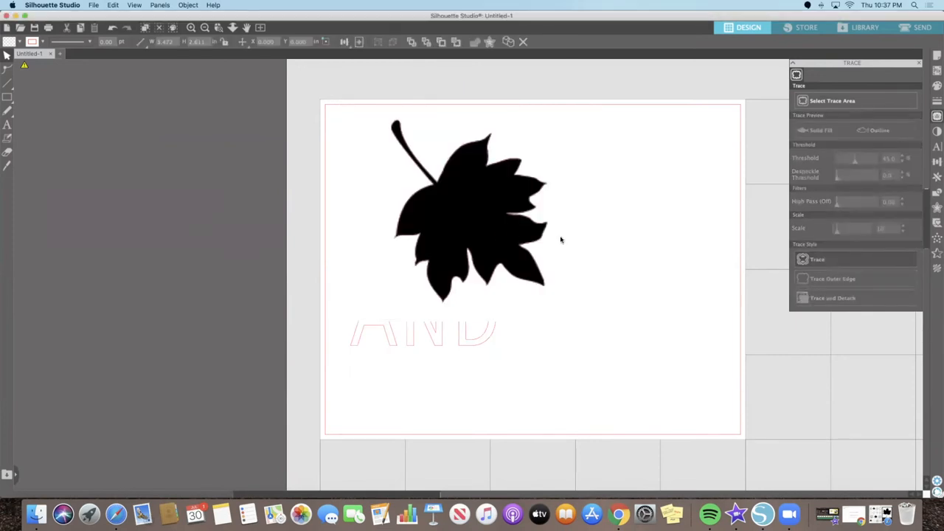
drag(472, 214, 656, 221)
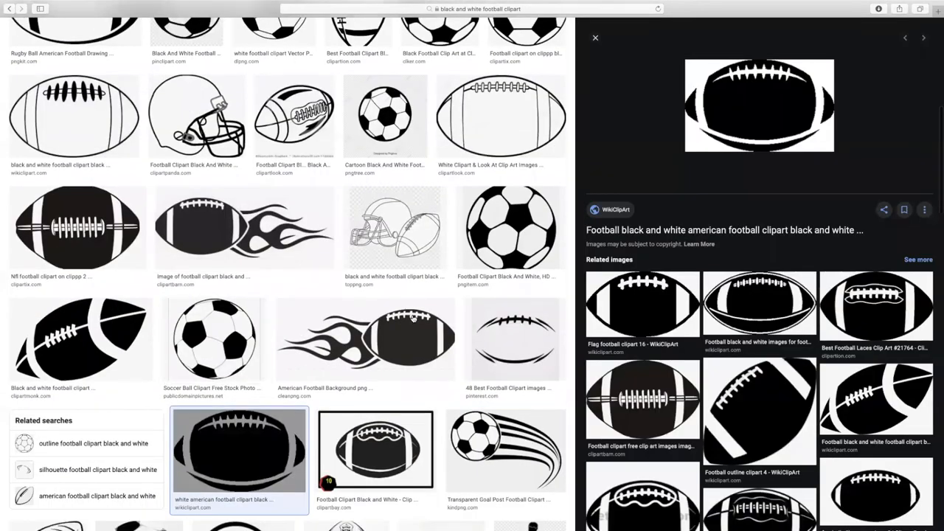
mouse_move(786, 111)
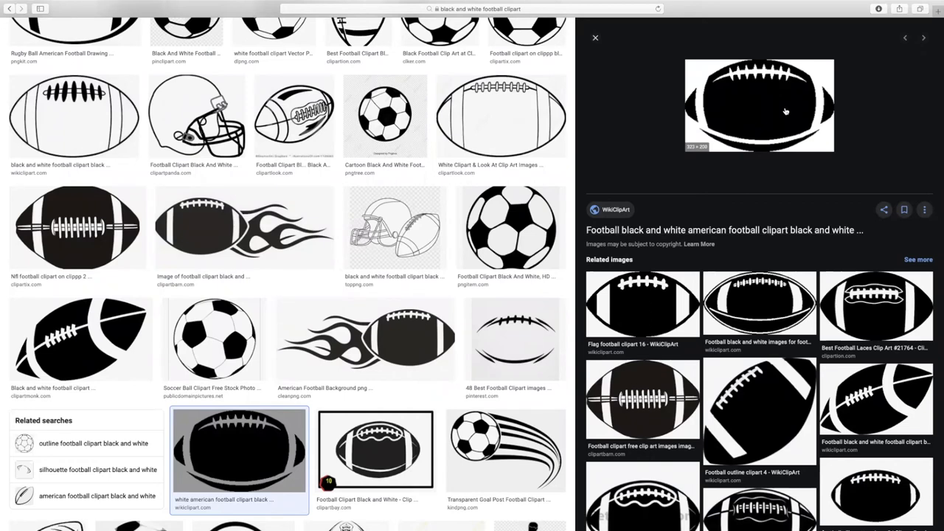
Bring up the save options for the black American football clipart preview.
right_click(785, 111)
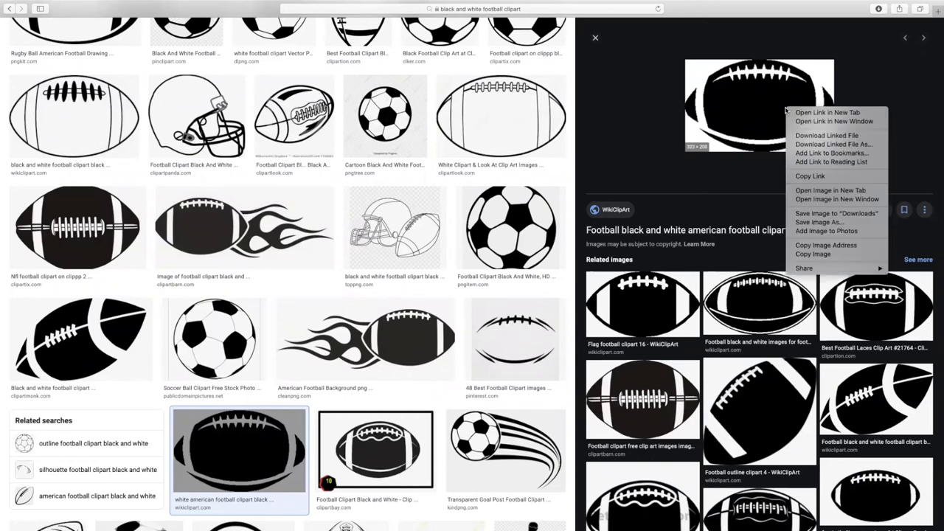
mouse_move(825, 222)
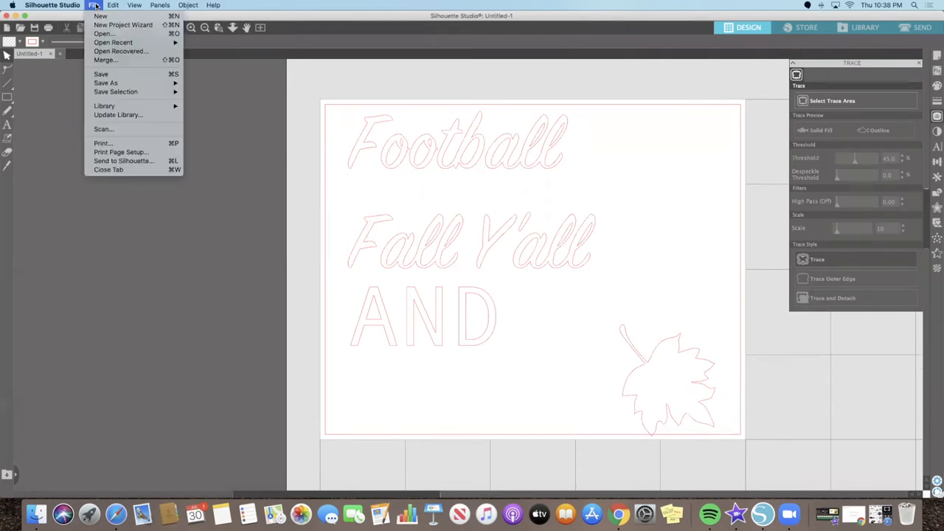
mouse_move(105, 16)
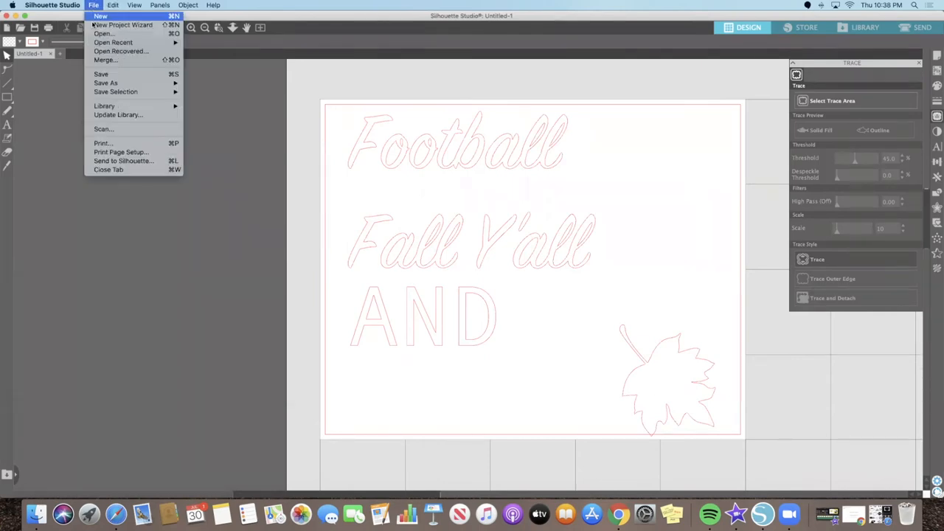
Merge Football.png from the Desktop into the Silhouette Studio layout.
click(96, 33)
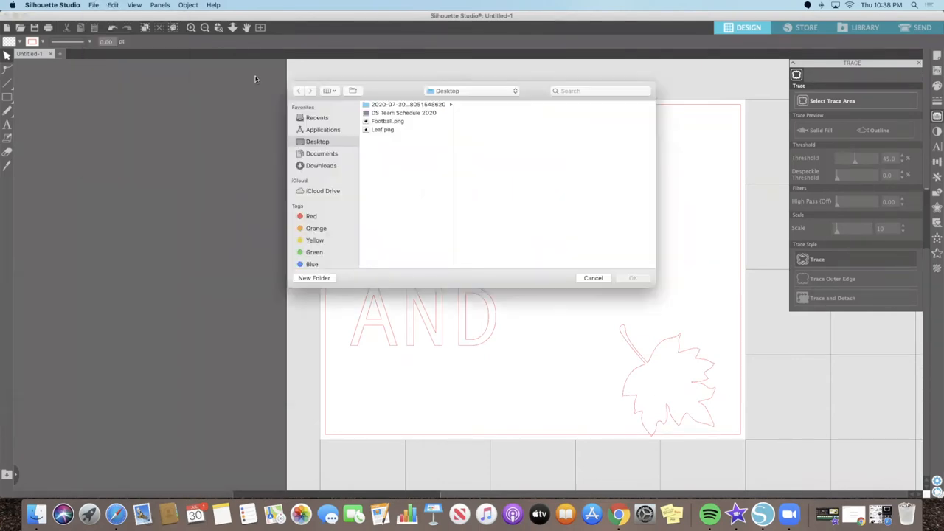
click(388, 121)
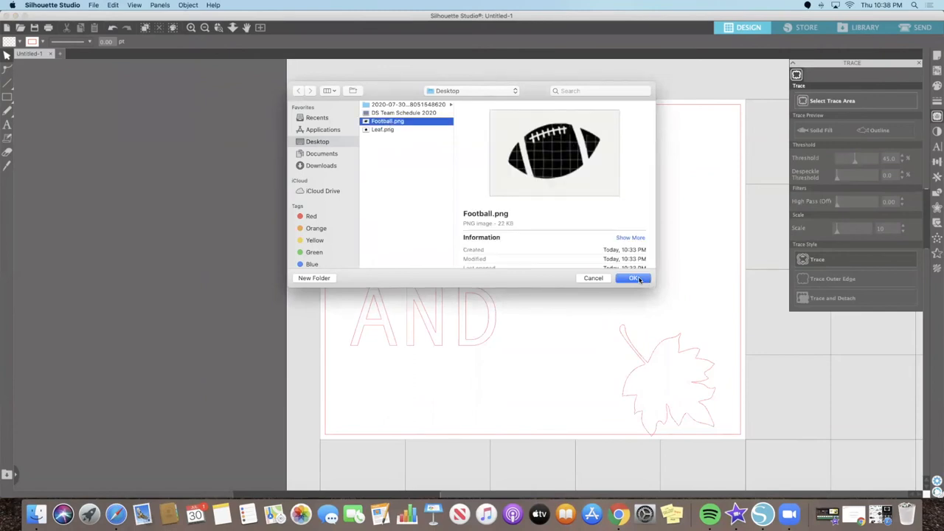
click(633, 278)
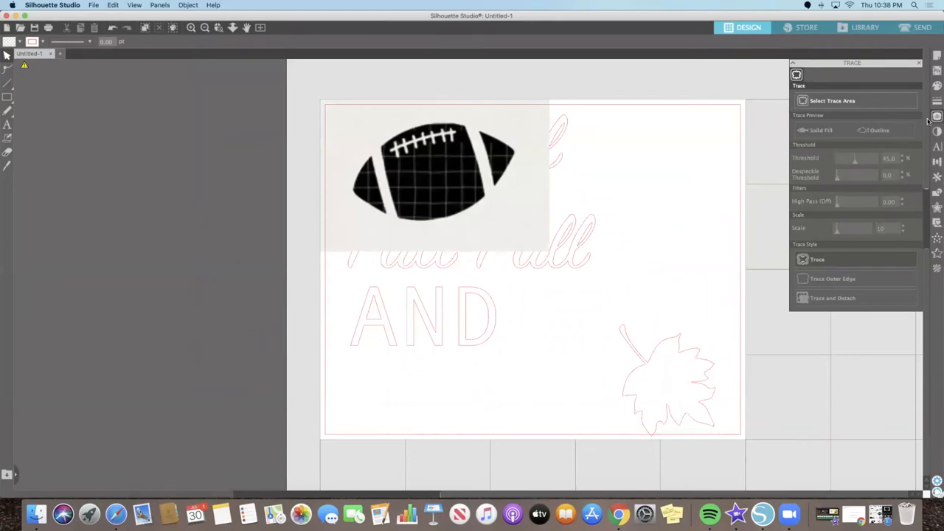
Select the trace area around the football picture and trace it into a cut outline.
click(854, 101)
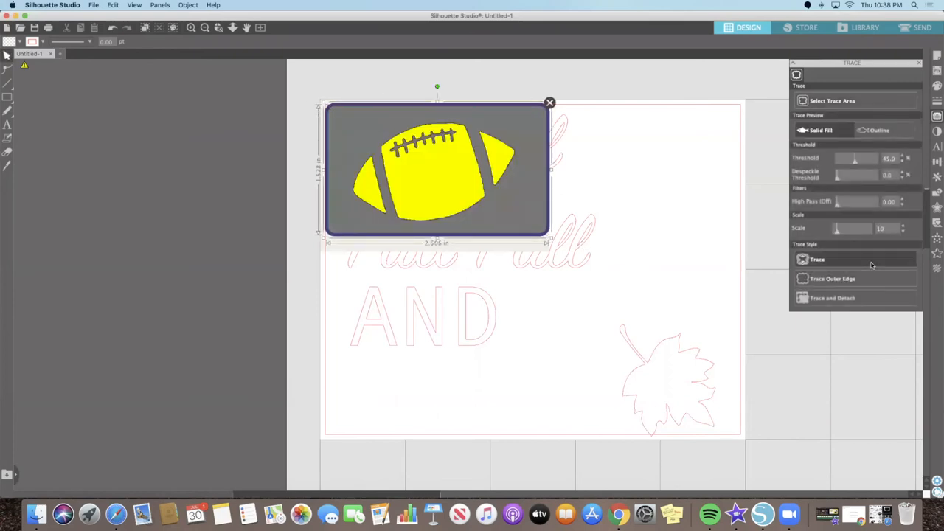
click(817, 259)
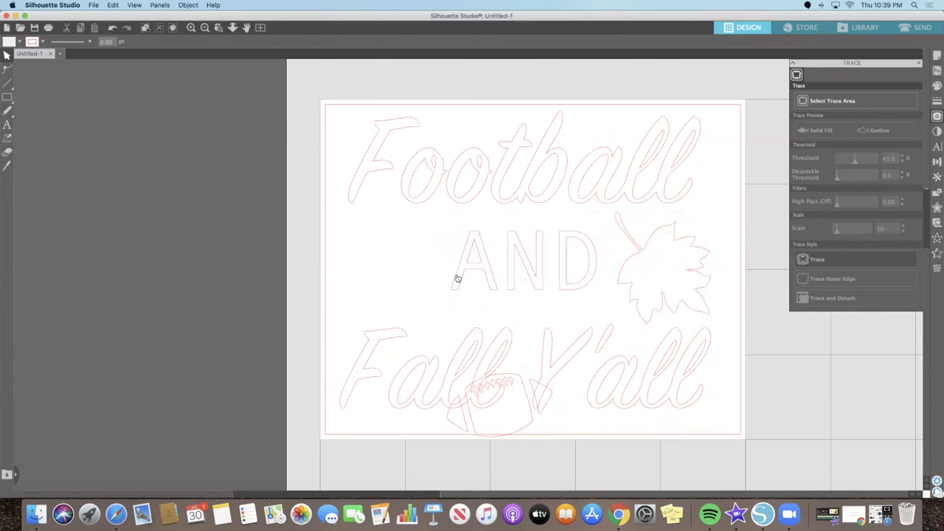
Select the leaf outline beside AND to nudge its position.
click(663, 273)
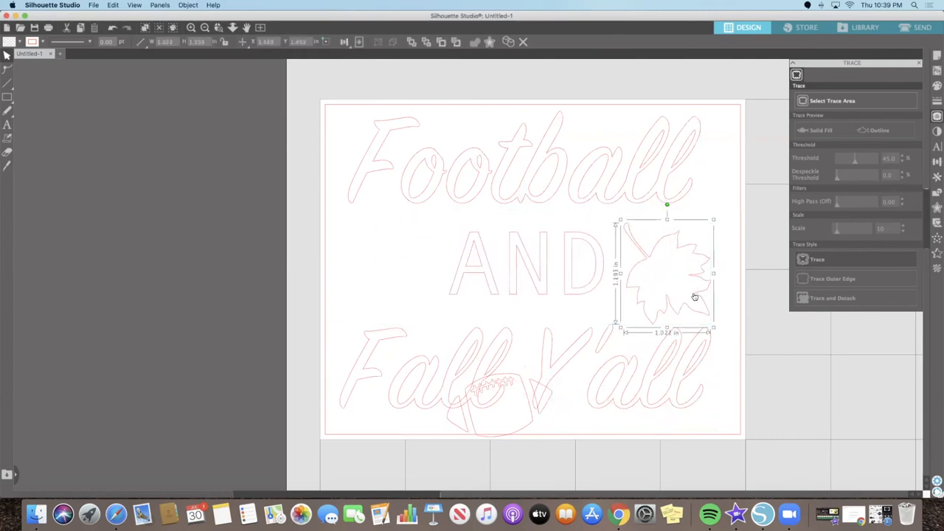